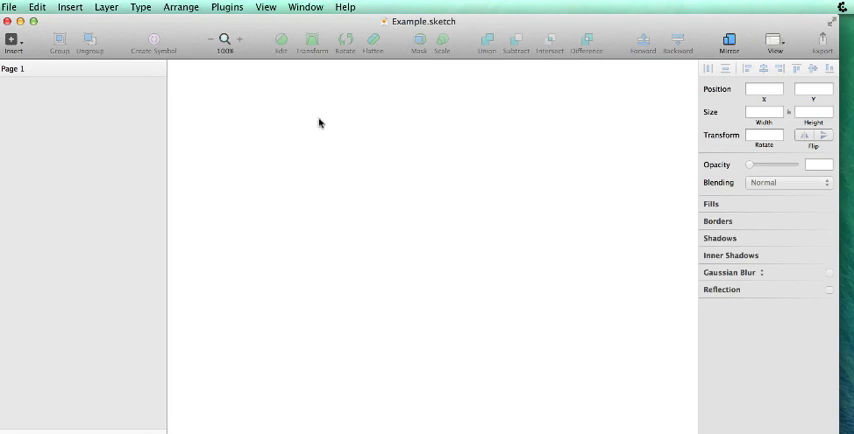
{"action": "mouse_move", "coordinate": [272, 112]}
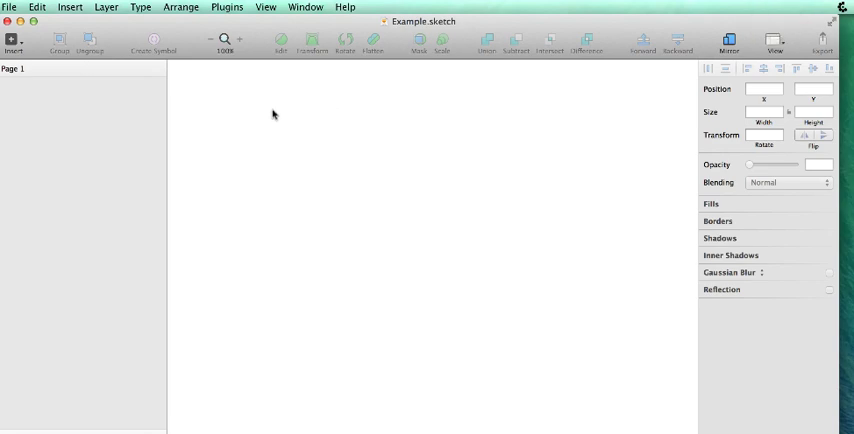
{"action": "mouse_move", "coordinate": [270, 110]}
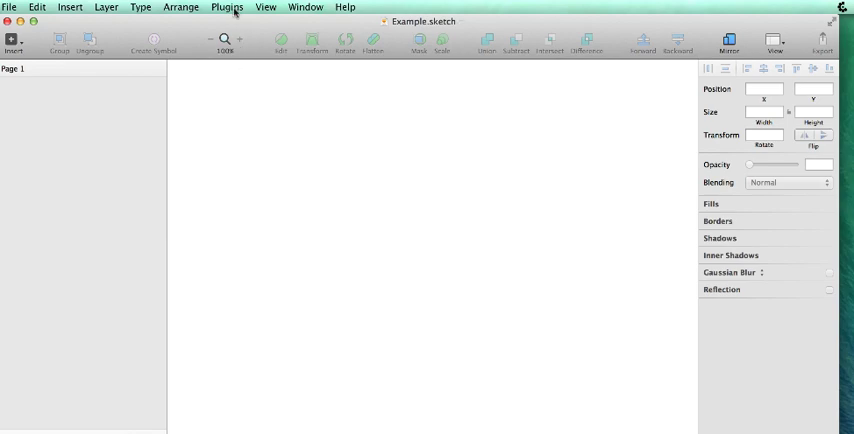
Step: Run the UIColor Category Generator's Create Swatch Sheet command from the Plugins menu
{"action": "left_click", "coordinate": [224, 8]}
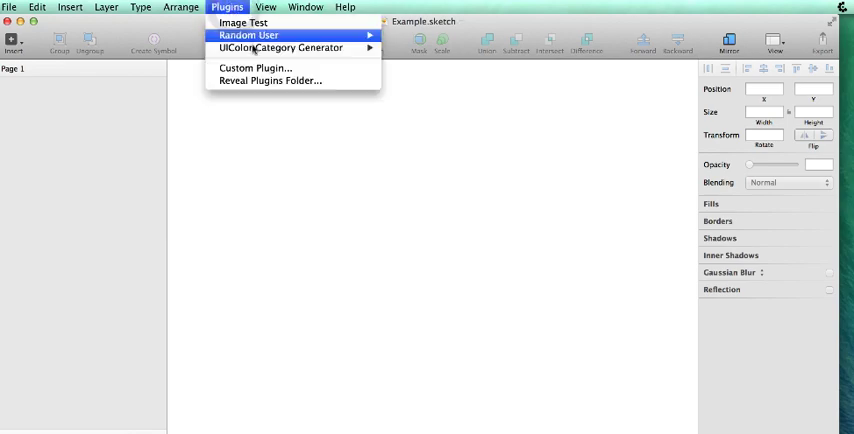
{"action": "mouse_move", "coordinate": [272, 48]}
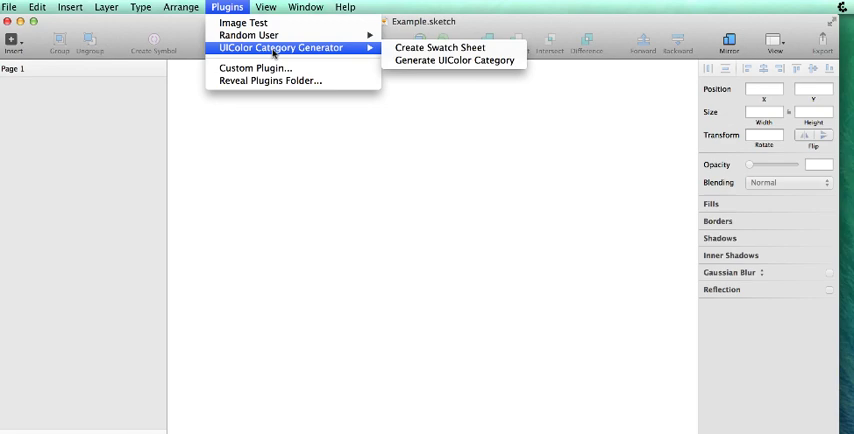
{"action": "mouse_move", "coordinate": [448, 48]}
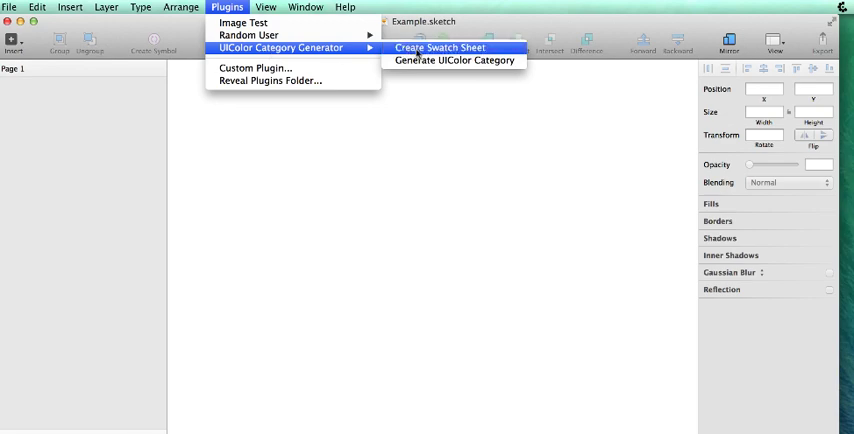
{"action": "left_click", "coordinate": [454, 48]}
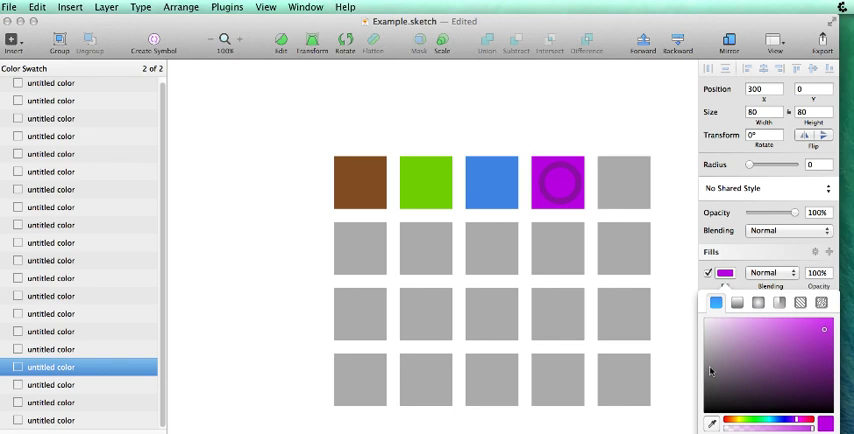
Step: Rename the swatch layers to Toolbar Background Color, Toolbar Title Color, RichBlue and AwesomePurple
{"action": "left_click", "coordinate": [360, 184]}
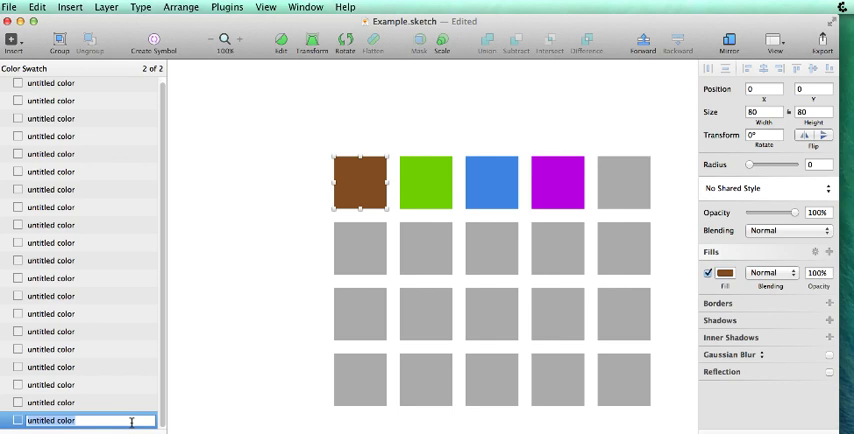
{"action": "type", "text": "Toolbar Backgro"}
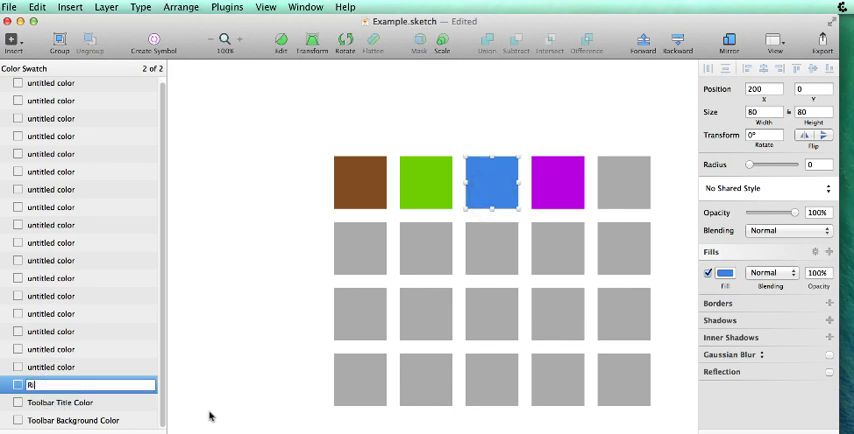
{"action": "type", "text": "ichBlue"}
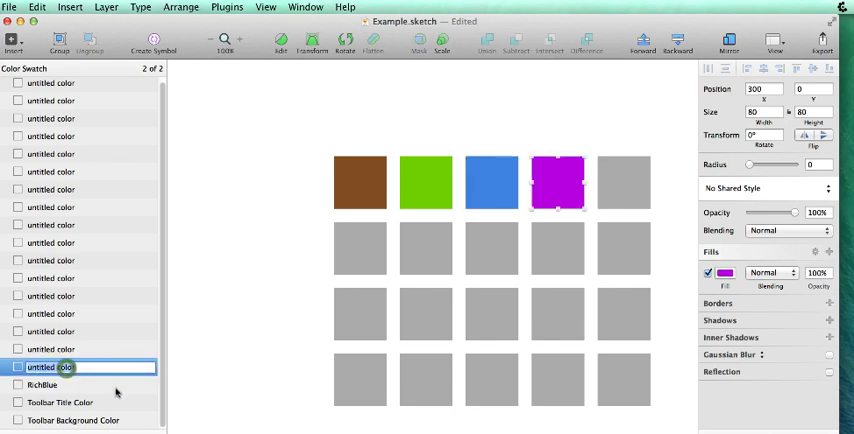
{"action": "type", "text": "Awesome"}
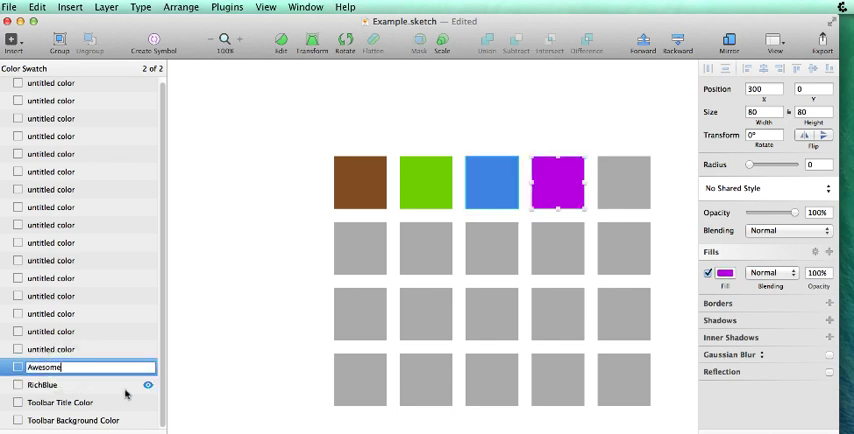
{"action": "type", "text": "Purple"}
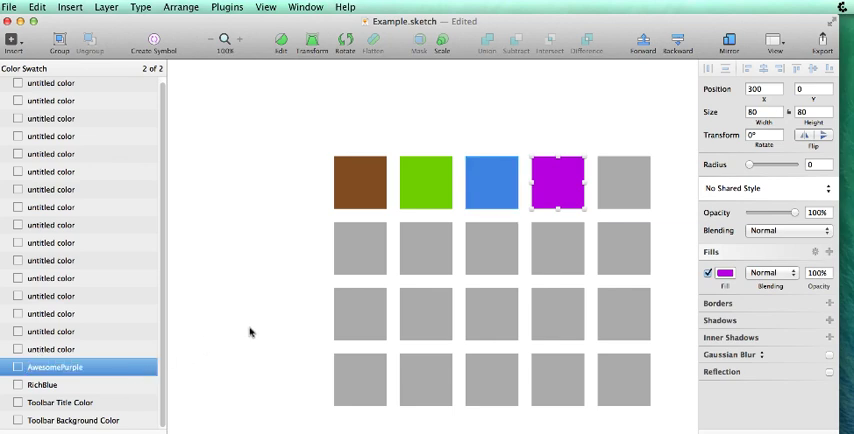
{"action": "mouse_move", "coordinate": [52, 344]}
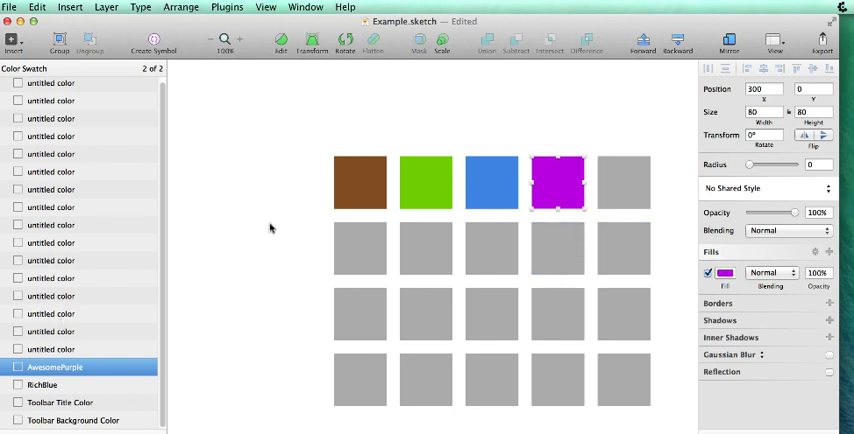
{"action": "mouse_move", "coordinate": [204, 20]}
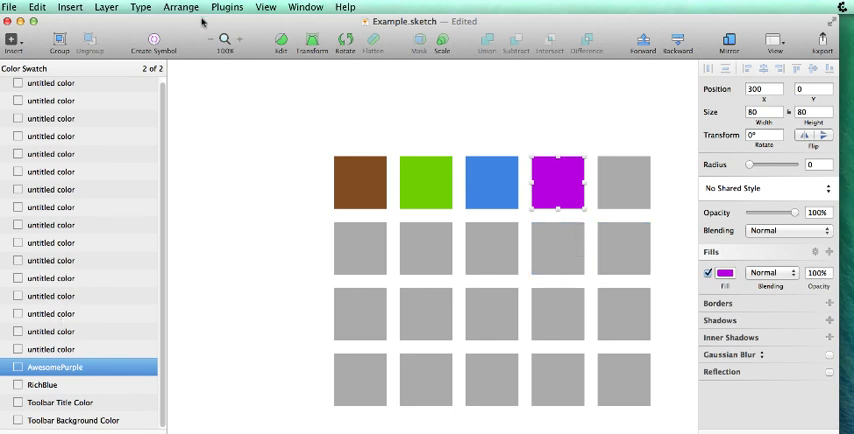
Step: Run Generate UIColor Category with prefix skc, producing UIColor+Sketch.h and .m beside Example.sketch
{"action": "left_click", "coordinate": [228, 8]}
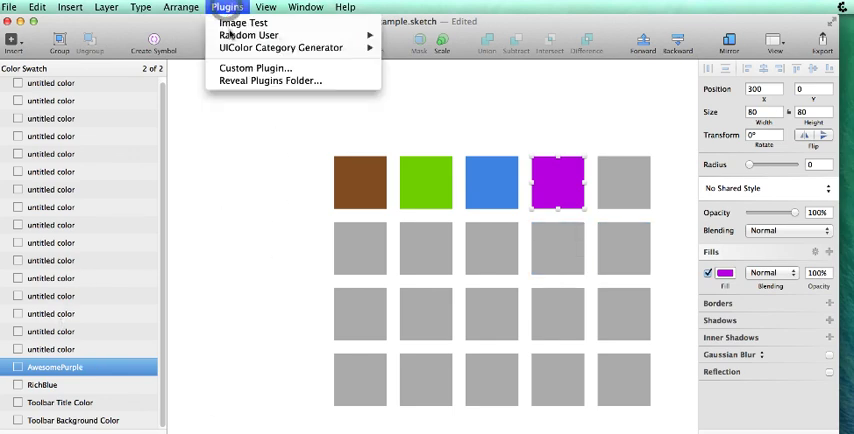
{"action": "mouse_move", "coordinate": [280, 48]}
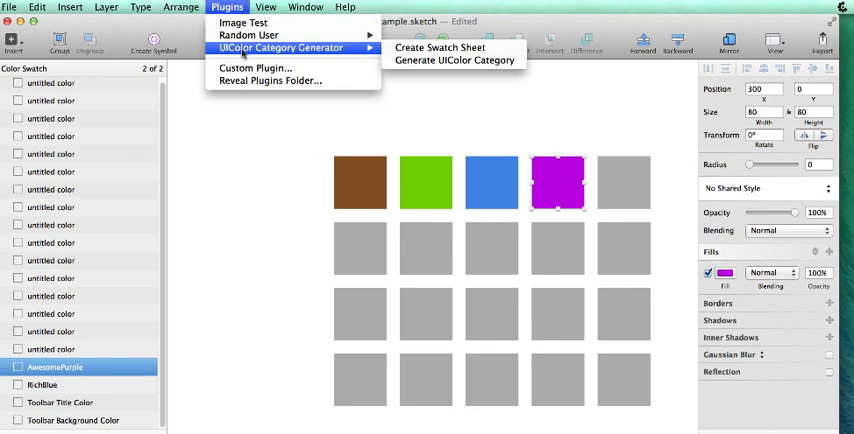
{"action": "mouse_move", "coordinate": [448, 58]}
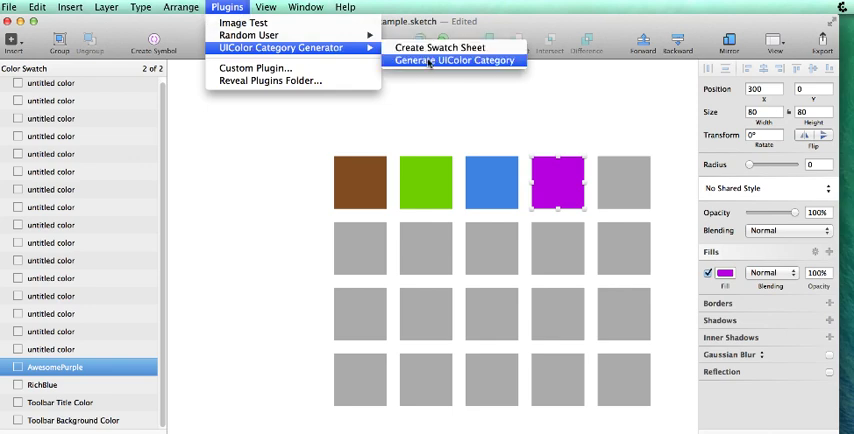
{"action": "left_click", "coordinate": [456, 58]}
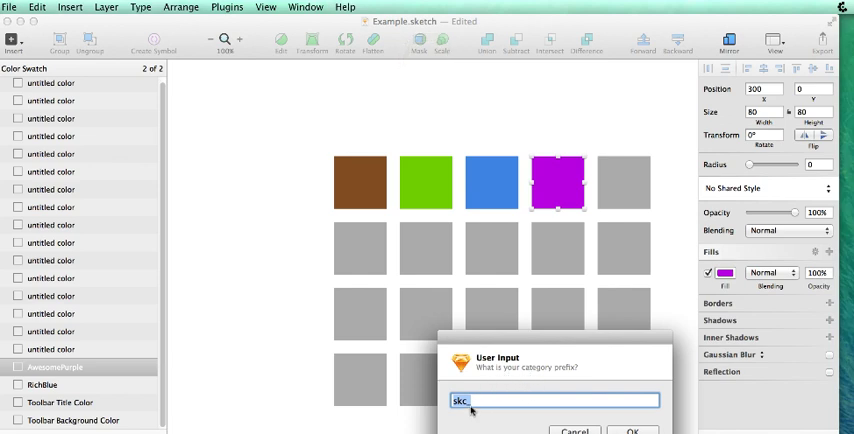
{"action": "mouse_move", "coordinate": [468, 398]}
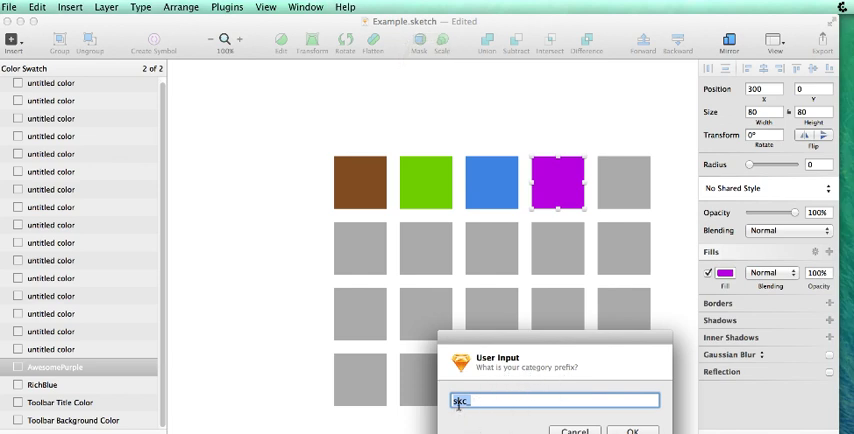
{"action": "left_click", "coordinate": [630, 428]}
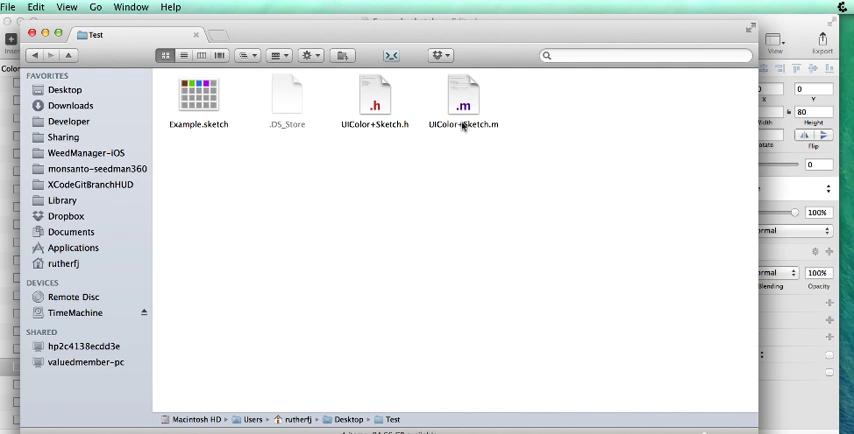
Step: Open UIColor+Sketch.m from the Test folder in the text editor
{"action": "right_click", "coordinate": [470, 96]}
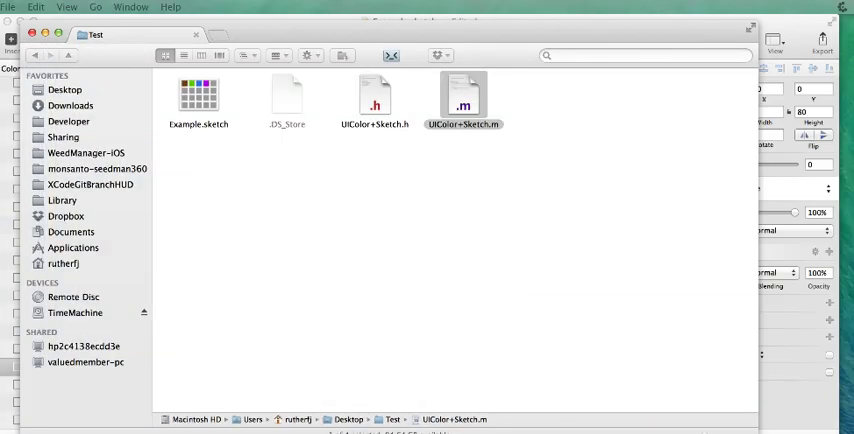
{"action": "double_click", "coordinate": [470, 96]}
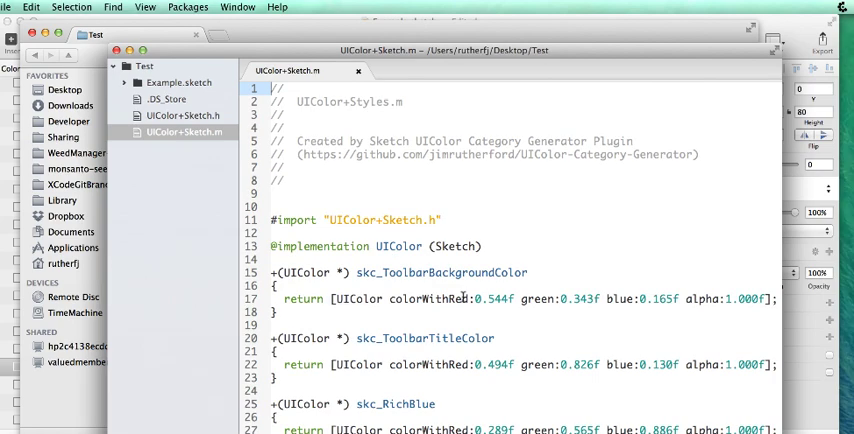